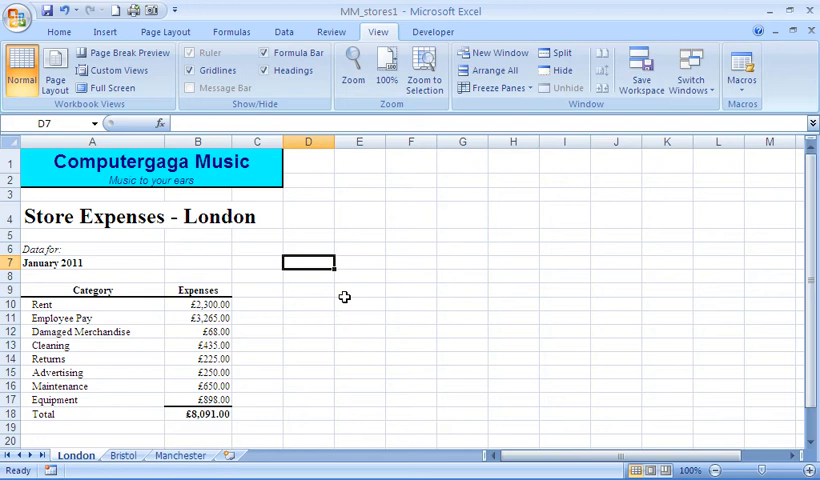
mouse_move(378, 32)
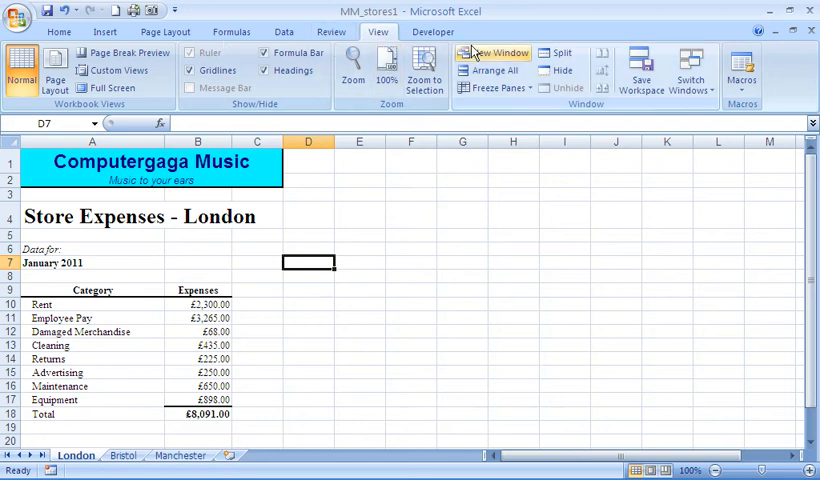
mouse_move(494, 52)
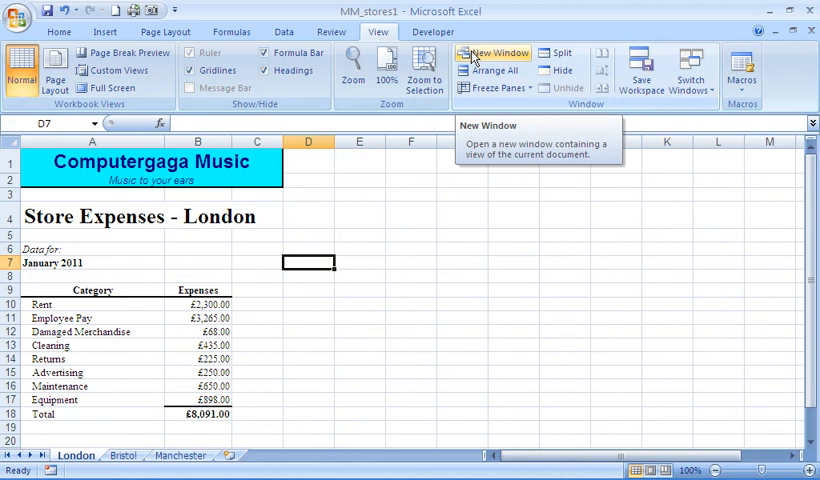
Step: Open a second window (MM_stores1:2) onto the same workbook via View > New Window
click(492, 52)
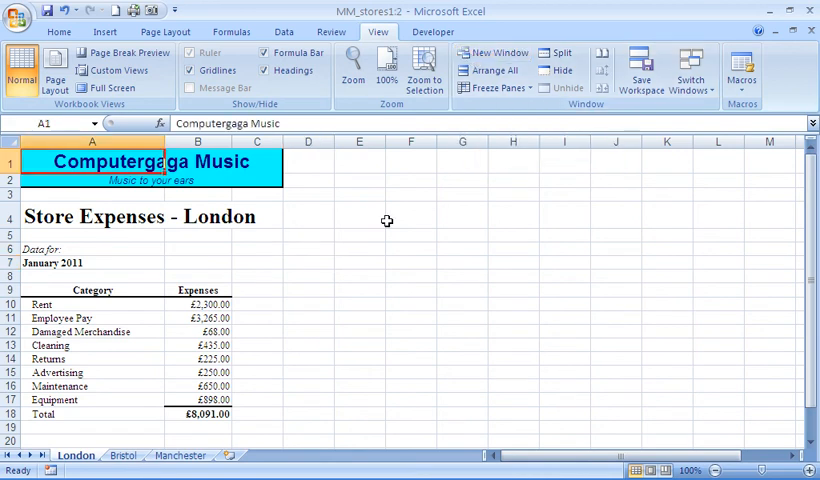
mouse_move(424, 70)
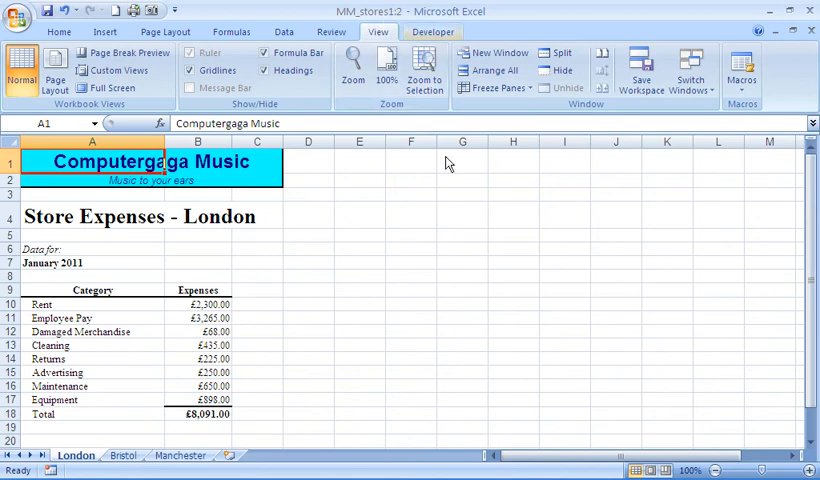
mouse_move(448, 186)
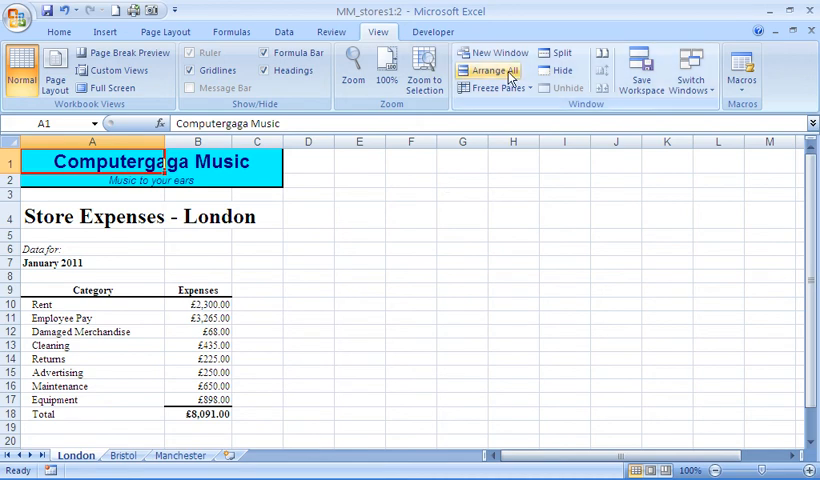
Step: Arrange the two workbook windows with the Vertical layout so they sit side by side
click(488, 70)
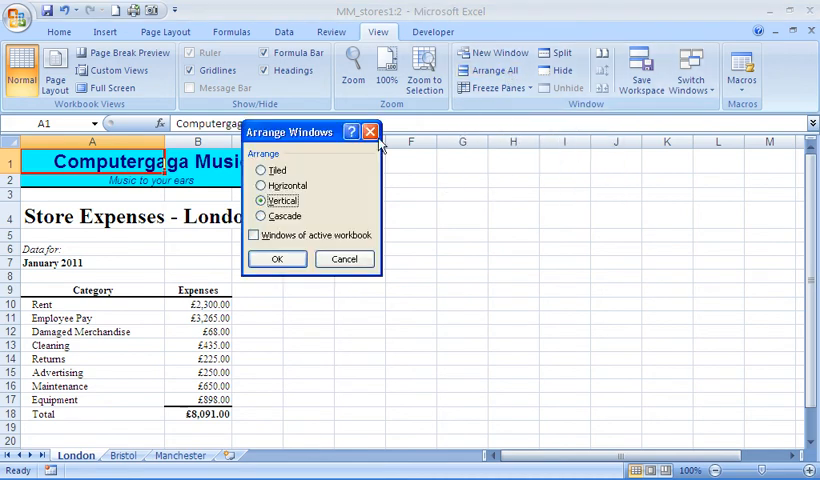
mouse_move(280, 234)
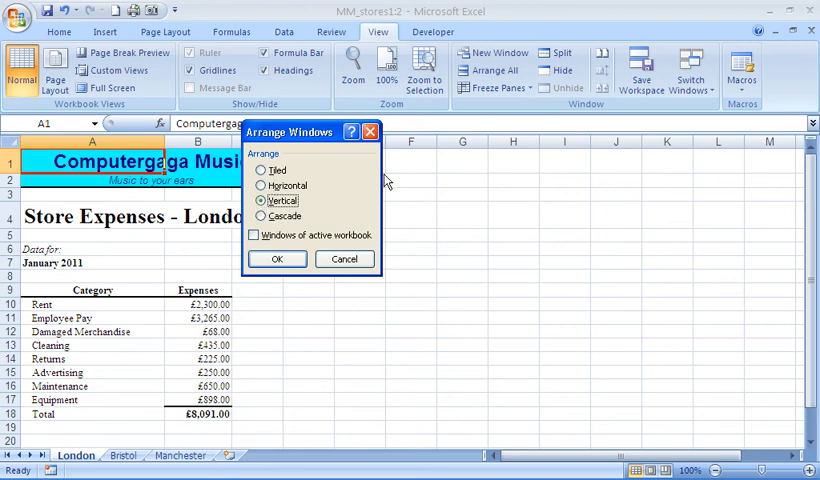
mouse_move(434, 230)
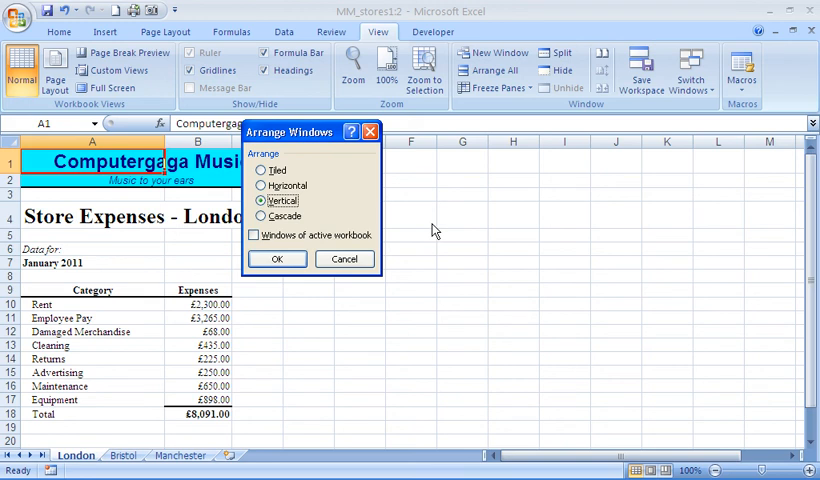
mouse_move(340, 206)
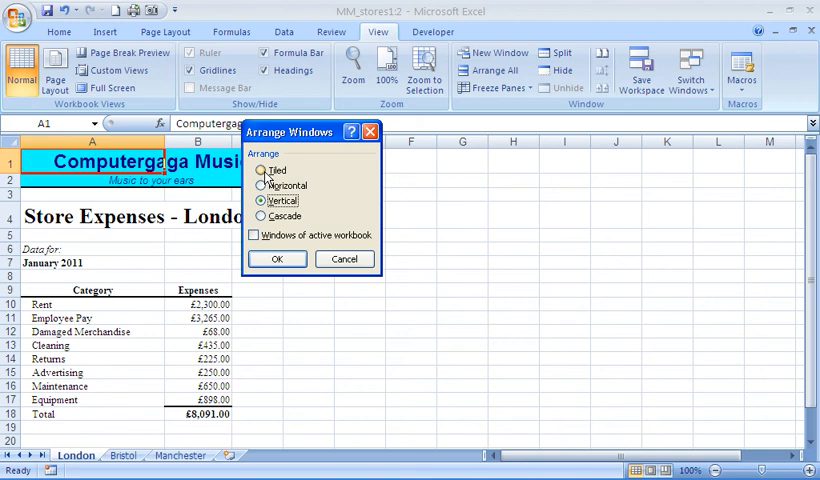
click(276, 260)
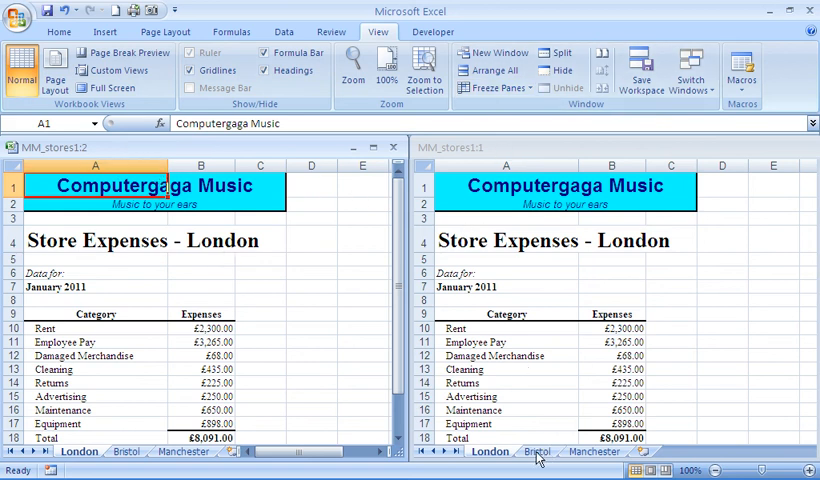
Step: Switch the right-hand window to the Bristol sheet, leaving the left on London
click(538, 452)
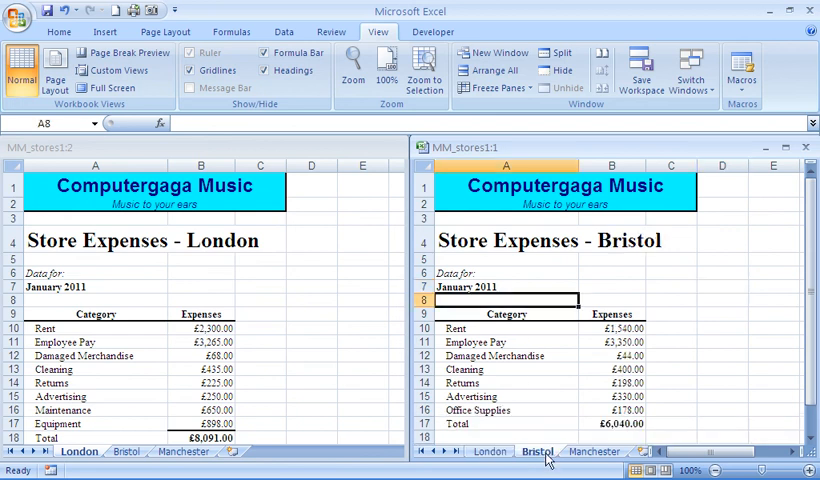
mouse_move(340, 260)
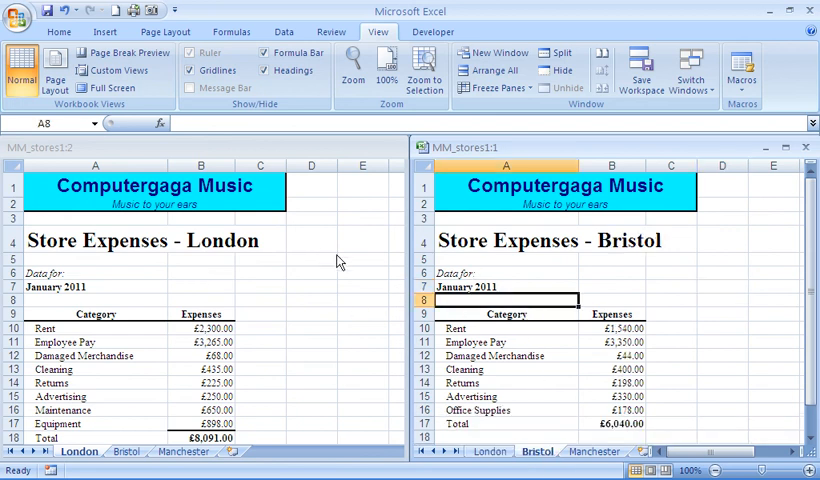